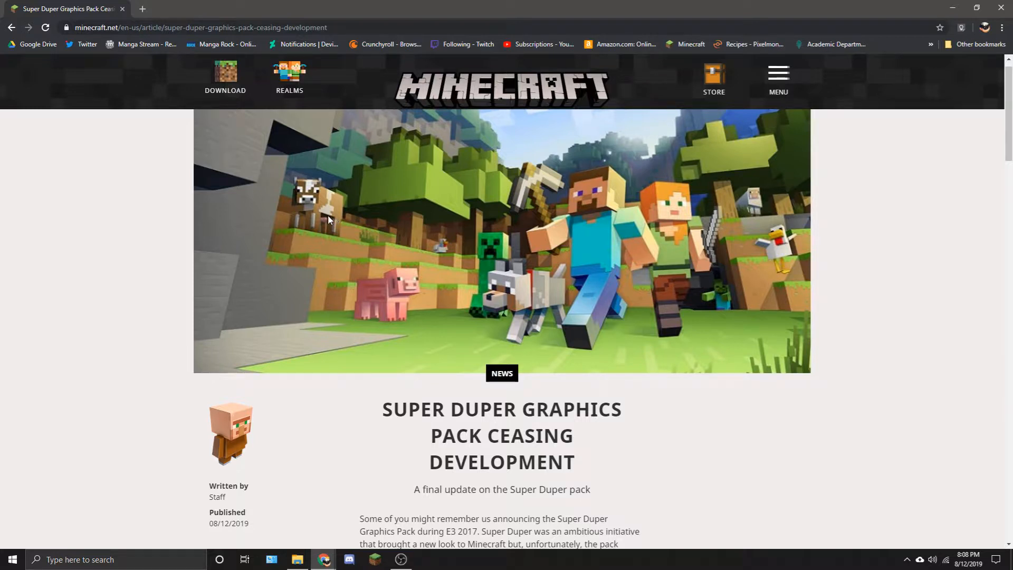
mouse_move(190, 270)
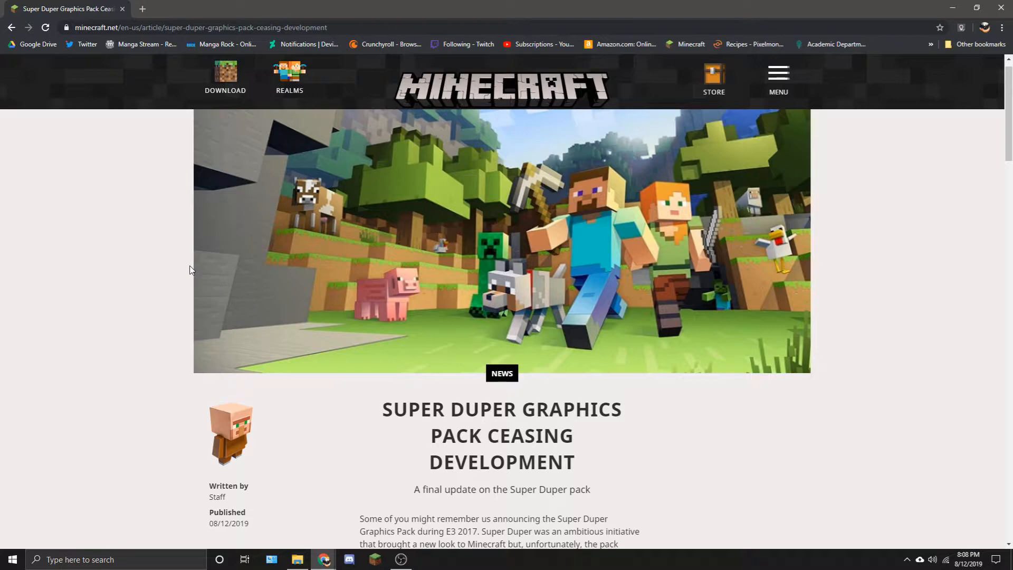
Step: Scroll to the article body and briefly highlight 'too technically demanding to implement as planned'
scroll("down", 3)
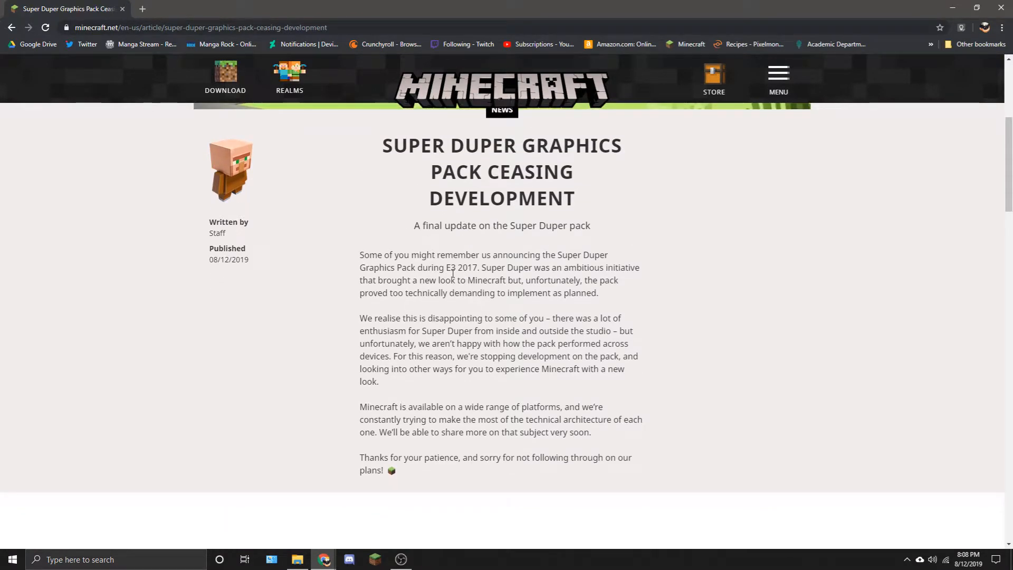
mouse_move(541, 225)
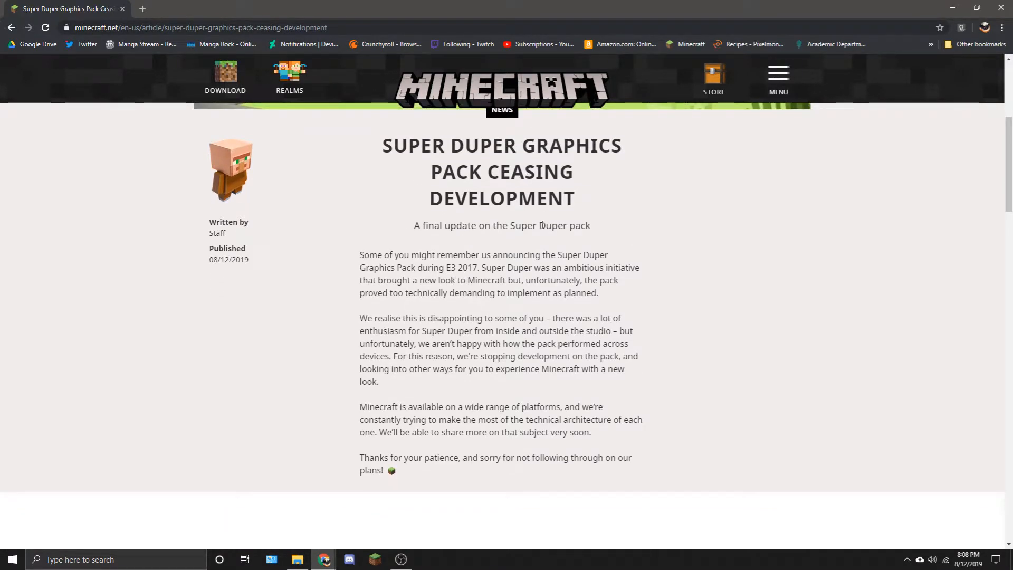
left_click_drag(393, 293, 596, 292)
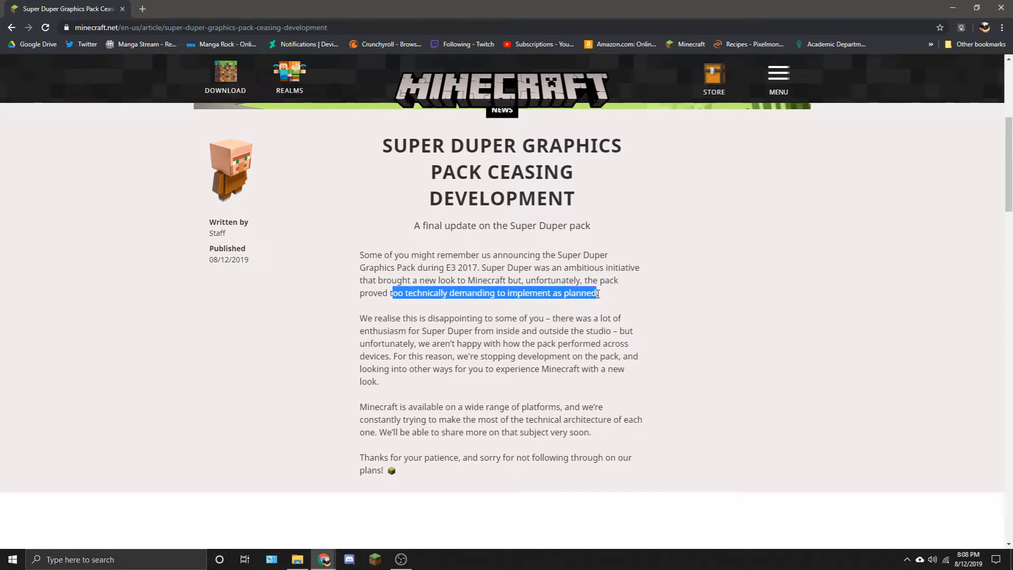
left_click(609, 299)
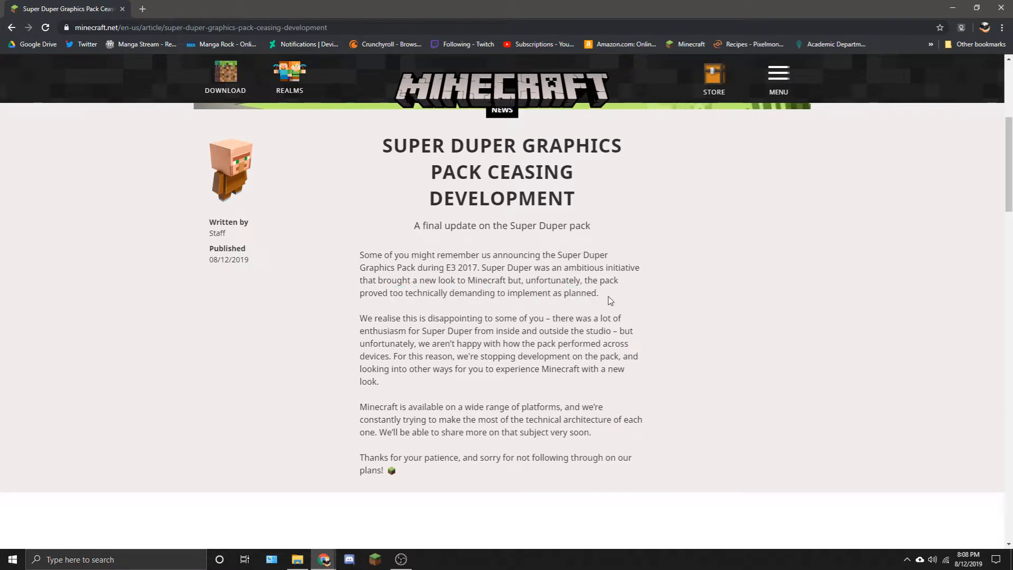
mouse_move(614, 314)
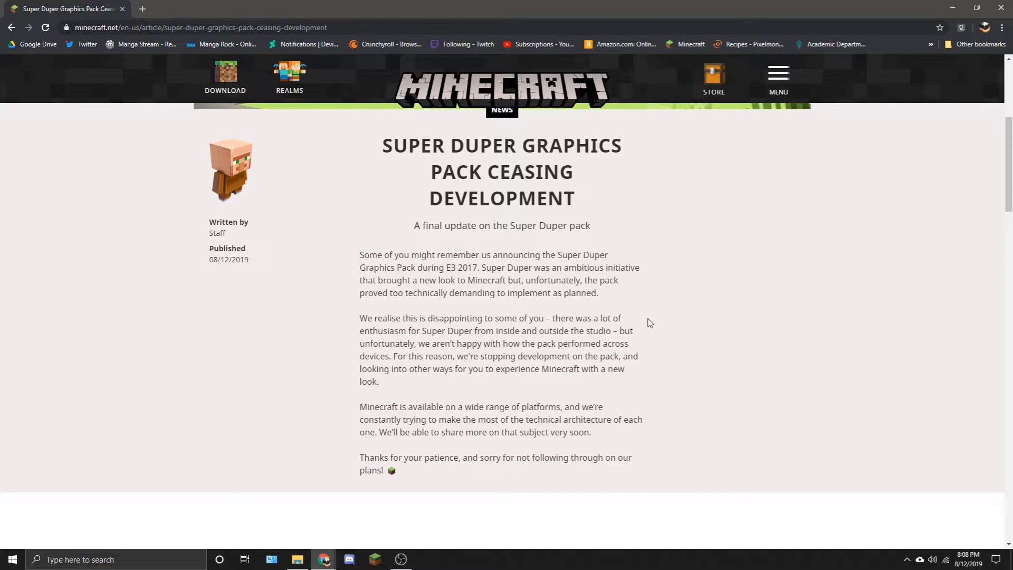
mouse_move(638, 311)
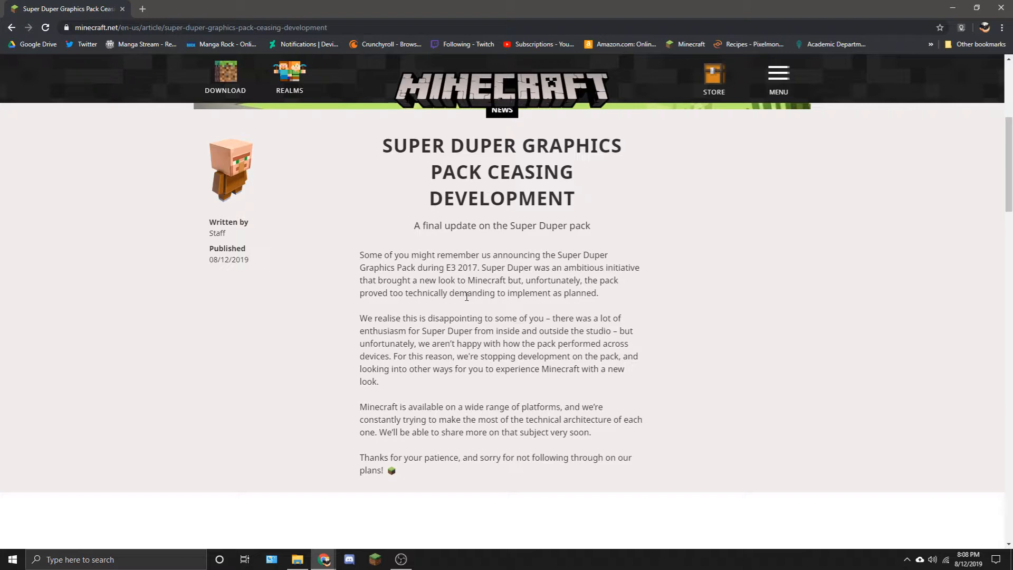
mouse_move(467, 288)
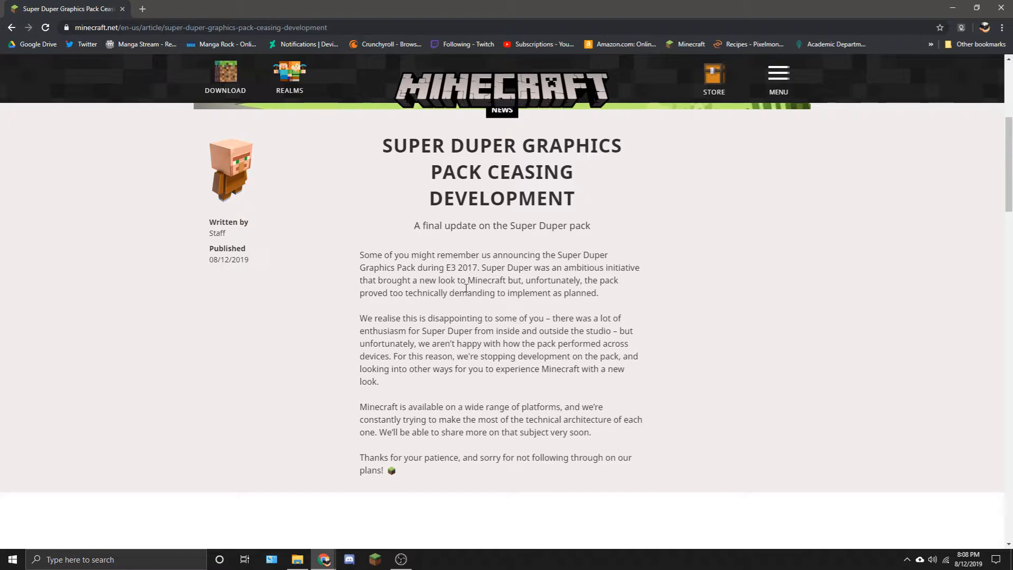
mouse_move(420, 276)
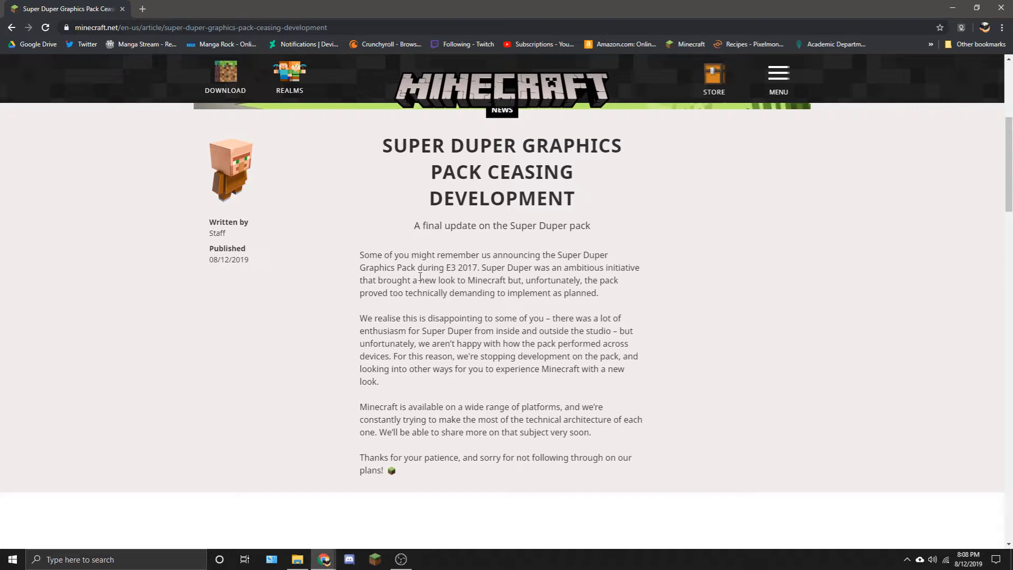
left_click_drag(439, 267, 513, 267)
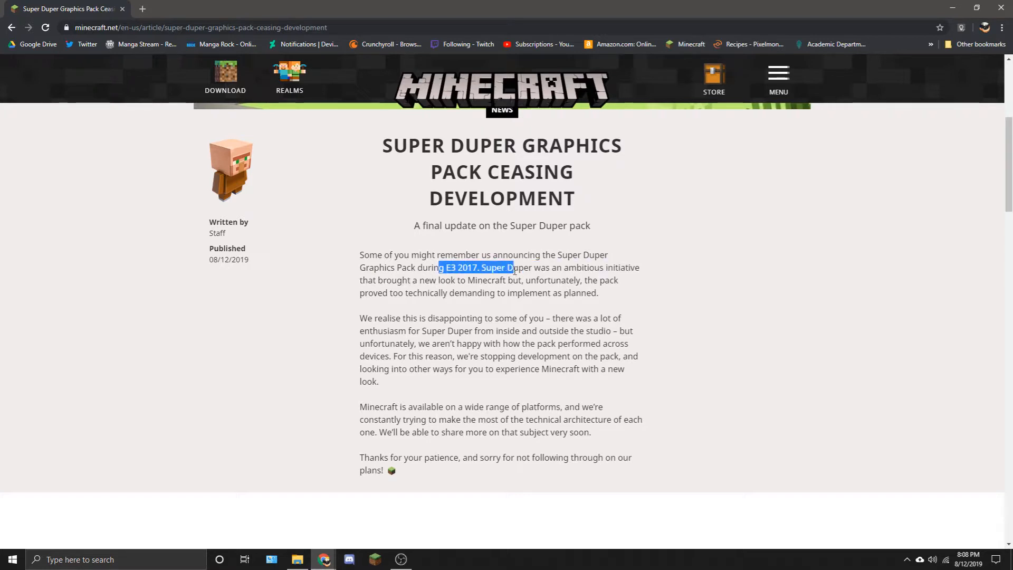
left_click(594, 284)
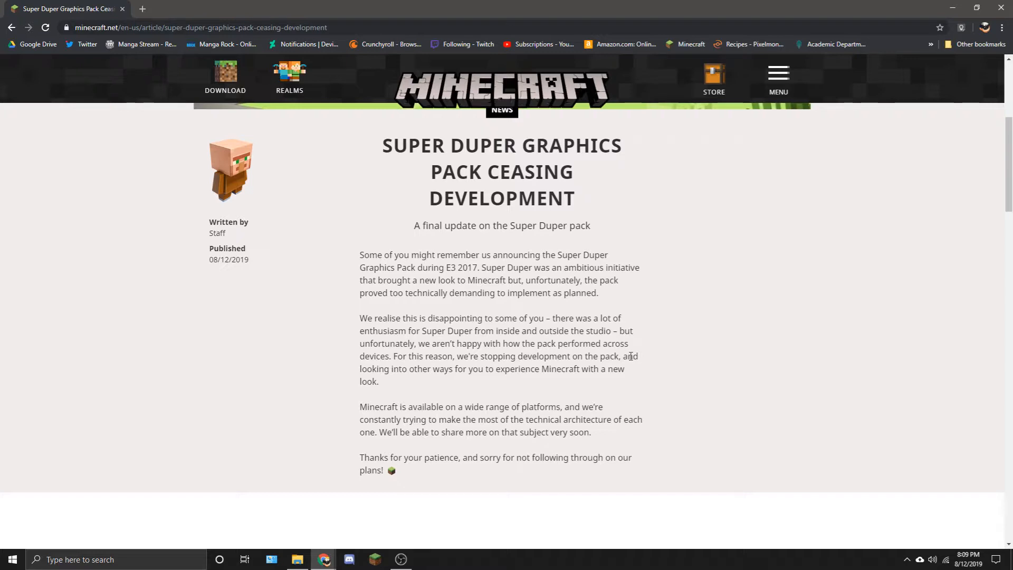
mouse_move(626, 347)
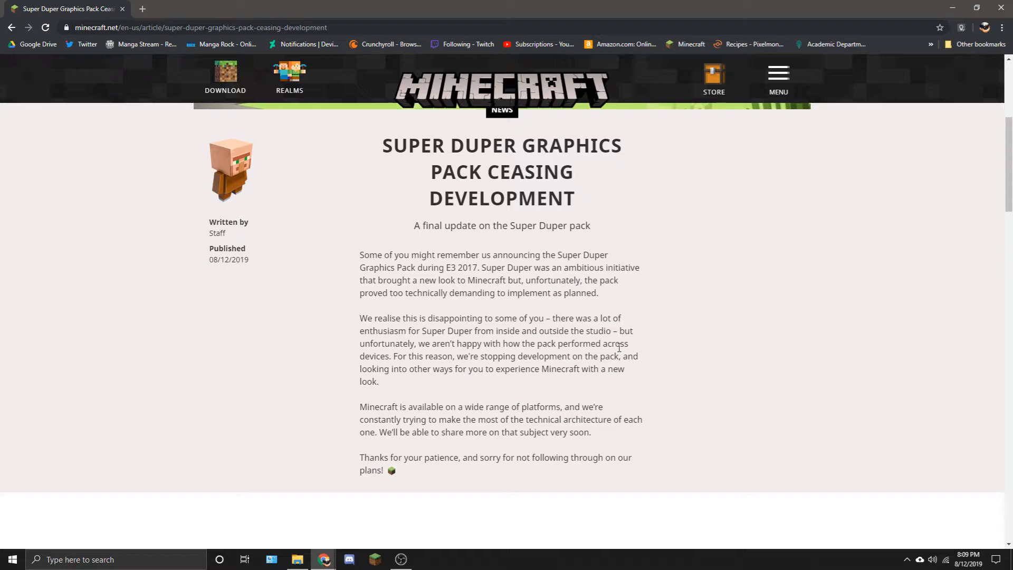
mouse_move(639, 282)
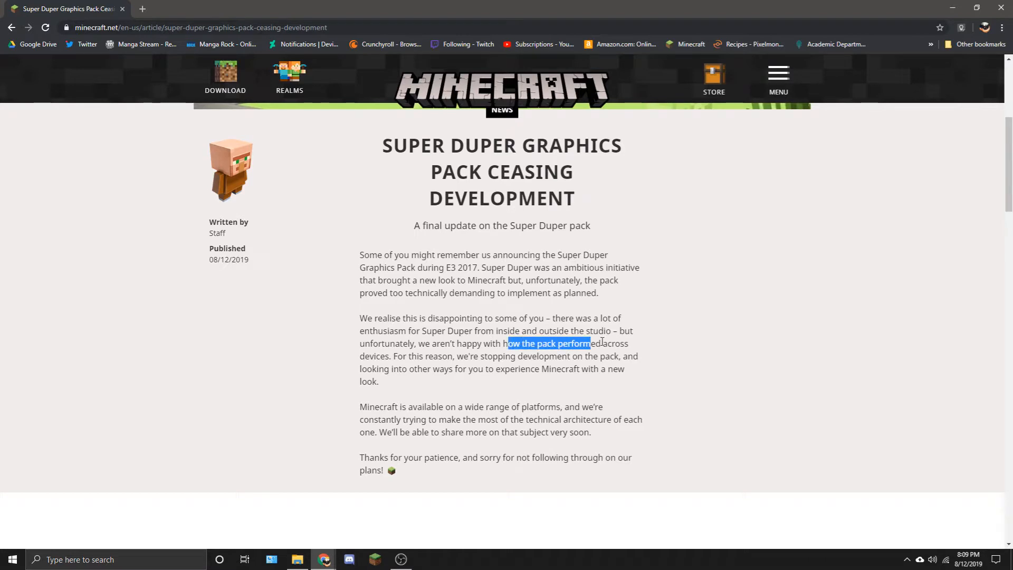
left_click(603, 343)
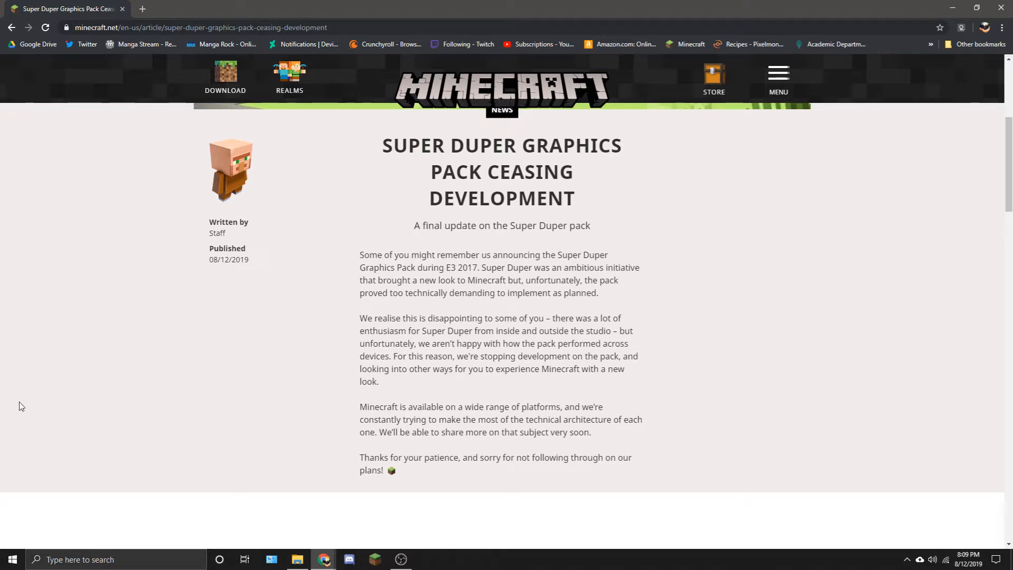
mouse_move(638, 288)
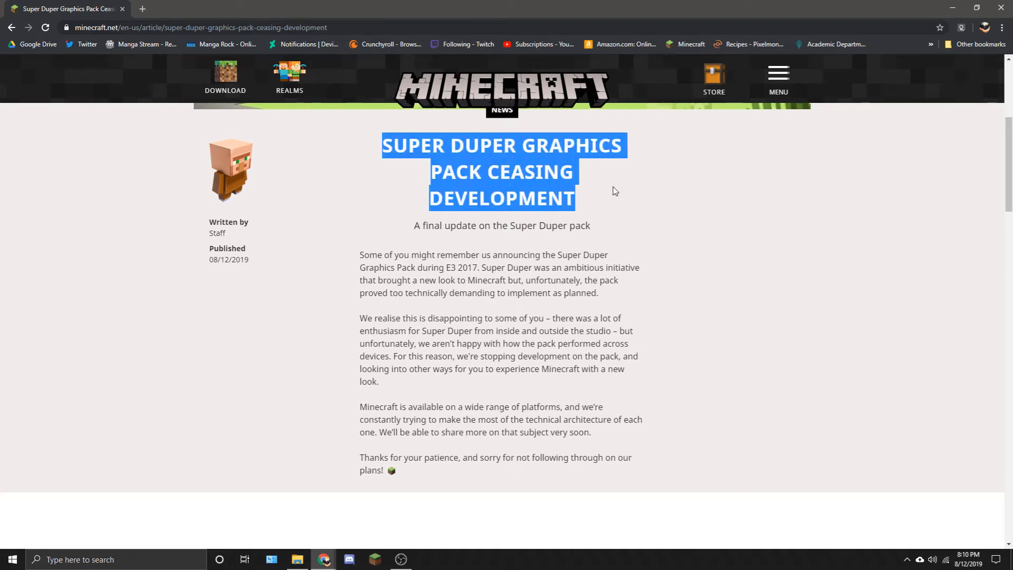
Step: Clear the headline highlight by clicking an empty part of the page
left_click(609, 219)
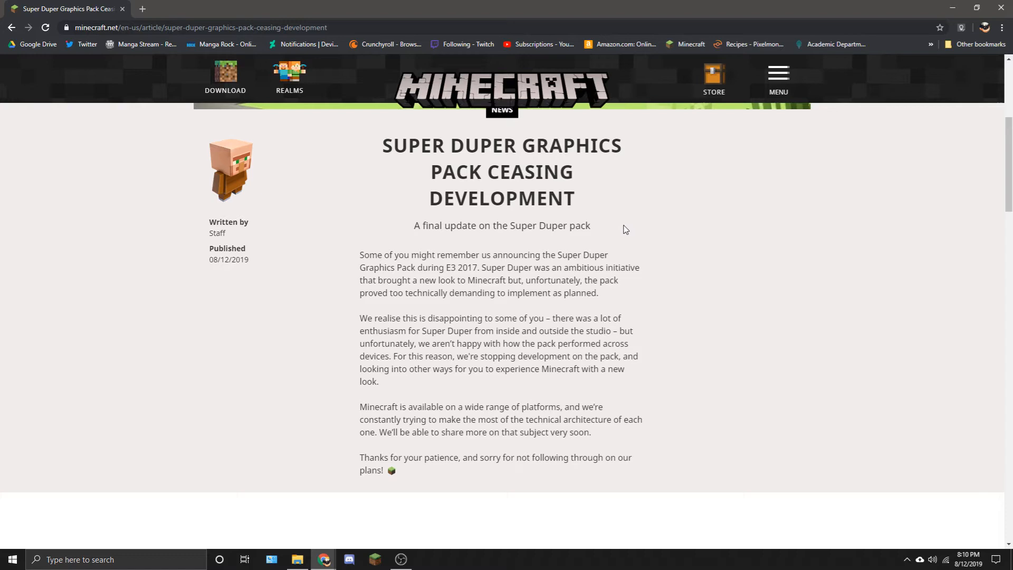
mouse_move(623, 228)
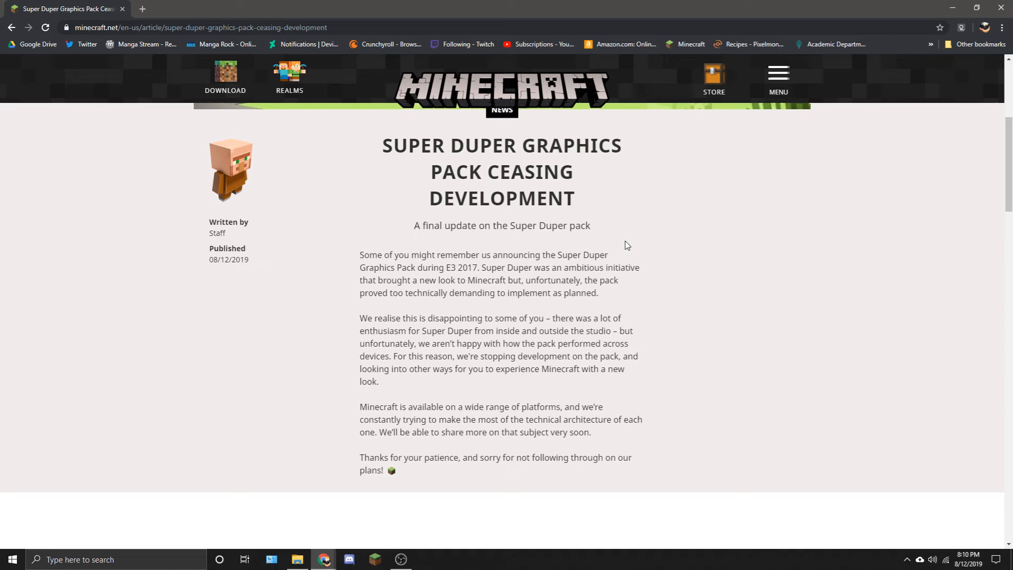
mouse_move(646, 263)
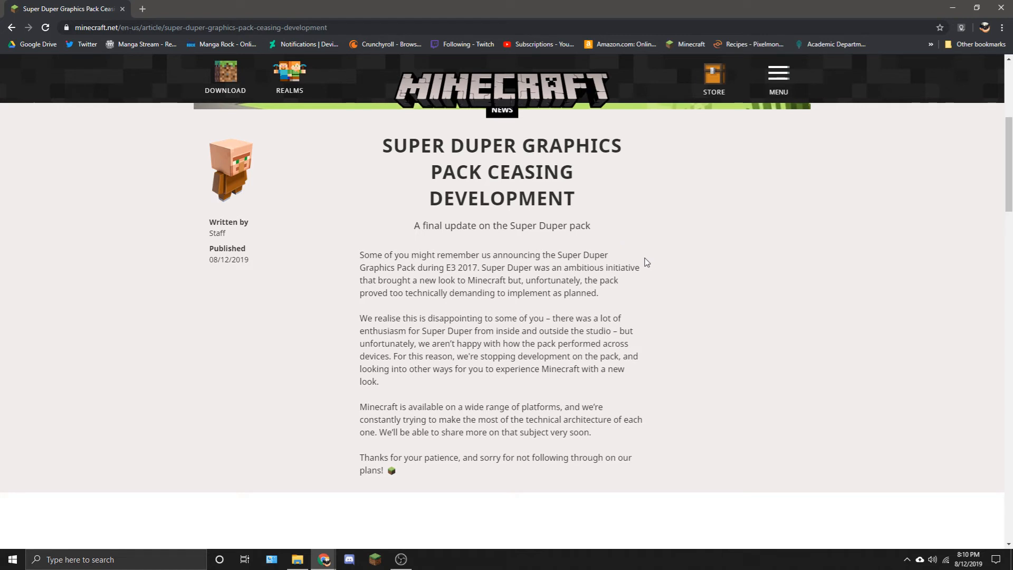
mouse_move(893, 347)
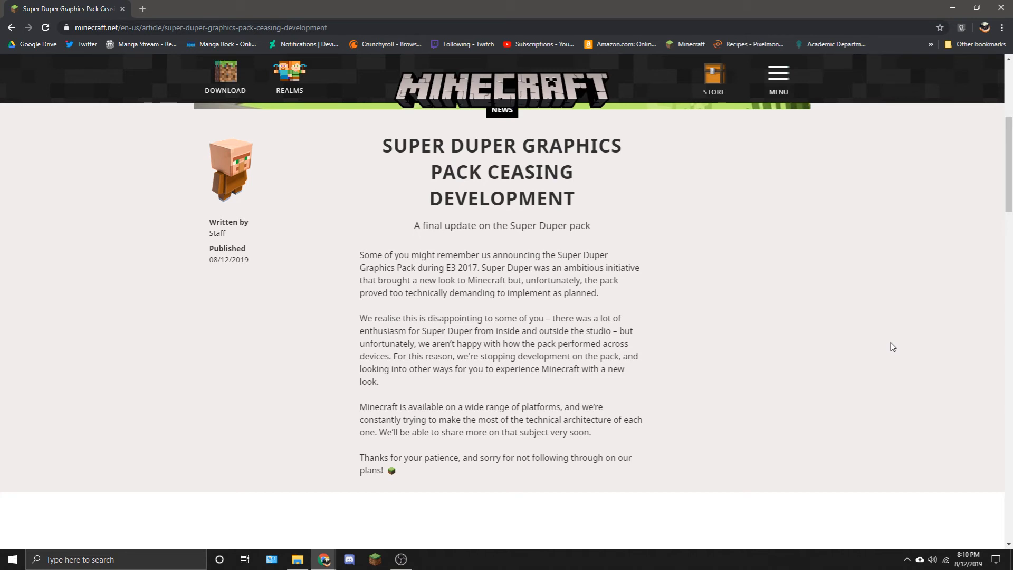